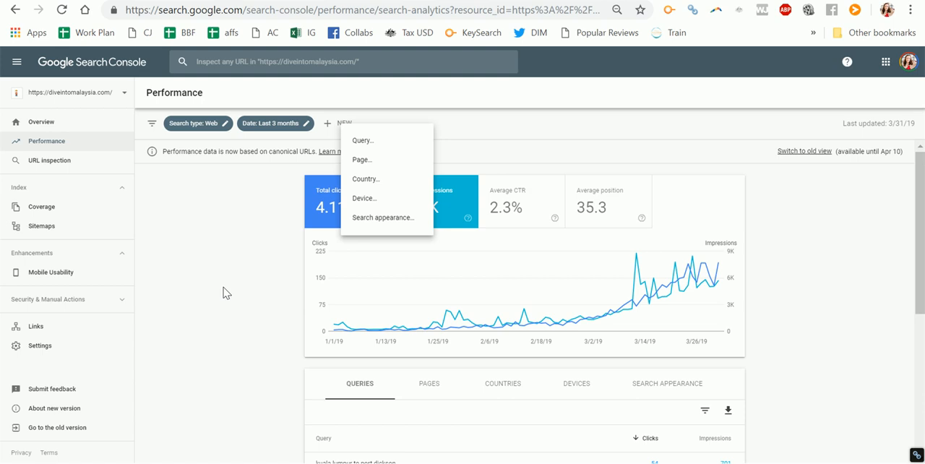
{"action": "mouse_move", "coordinate": [137, 78]}
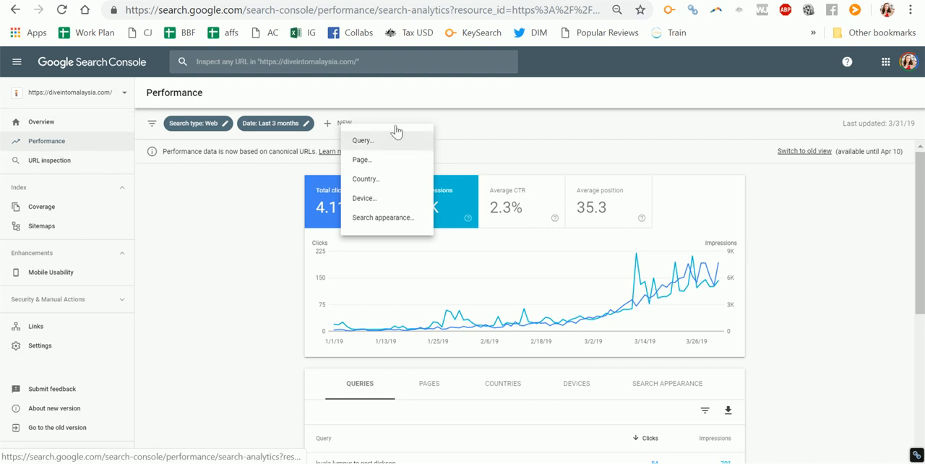
Filter the performance report to pages whose URL contains 'port-dickson-beach'
{"action": "left_click", "coordinate": [362, 159]}
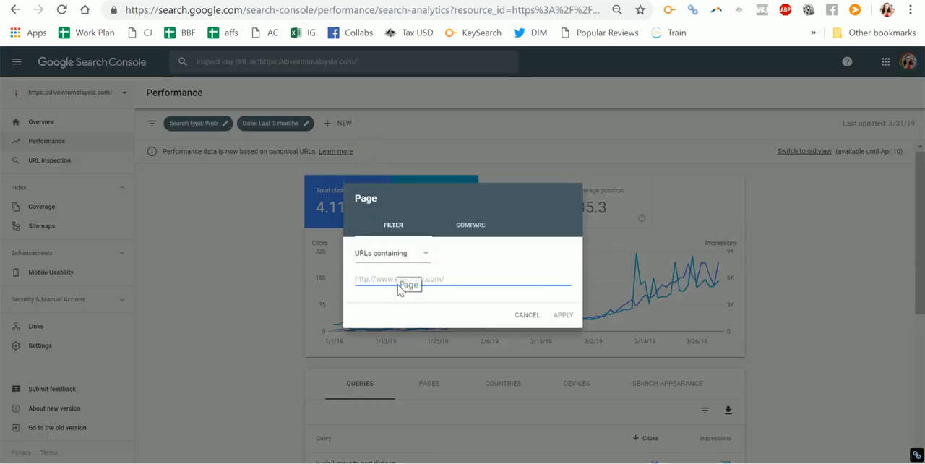
{"action": "type", "text": "port-dick"}
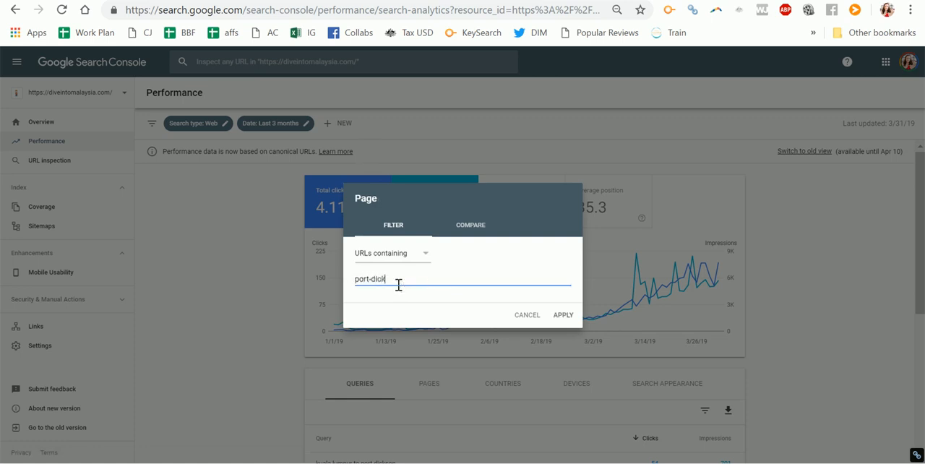
{"action": "type", "text": "son-beach"}
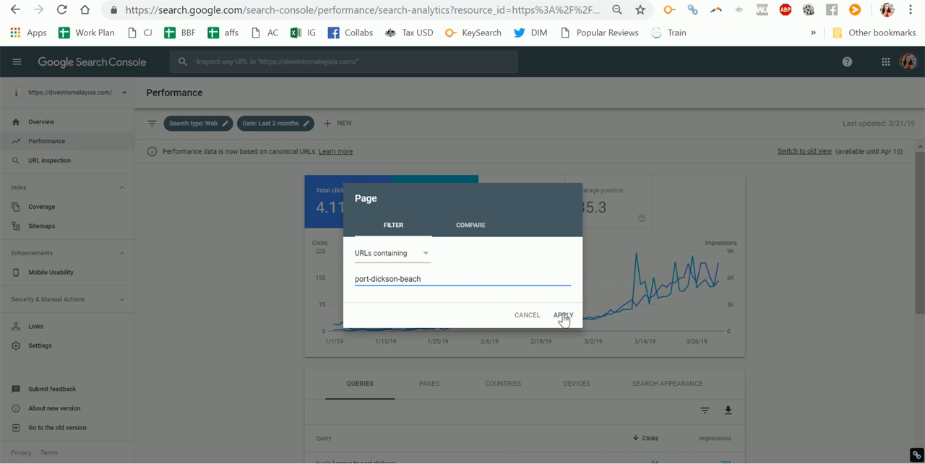
{"action": "left_click", "coordinate": [564, 315]}
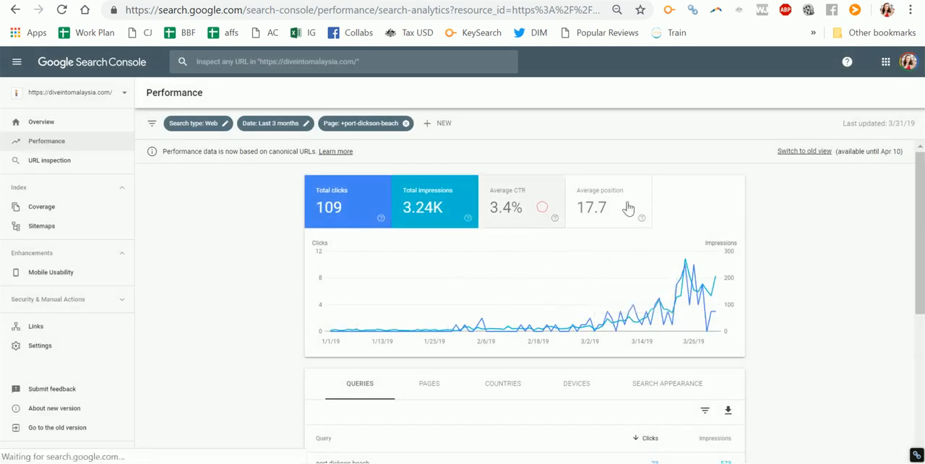
Enable Average position on the chart and review the Queries table
{"action": "left_click", "coordinate": [607, 201]}
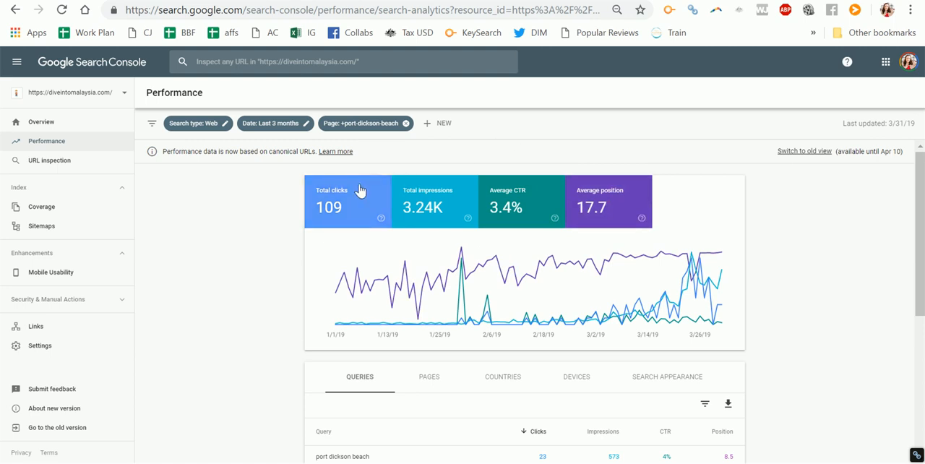
{"action": "scroll", "scroll_direction": "down", "scroll_amount": 3}
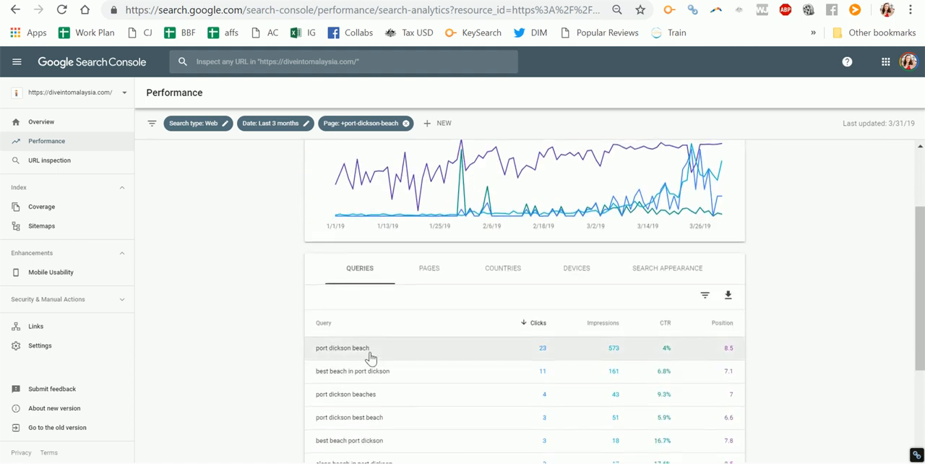
{"action": "mouse_move", "coordinate": [546, 353]}
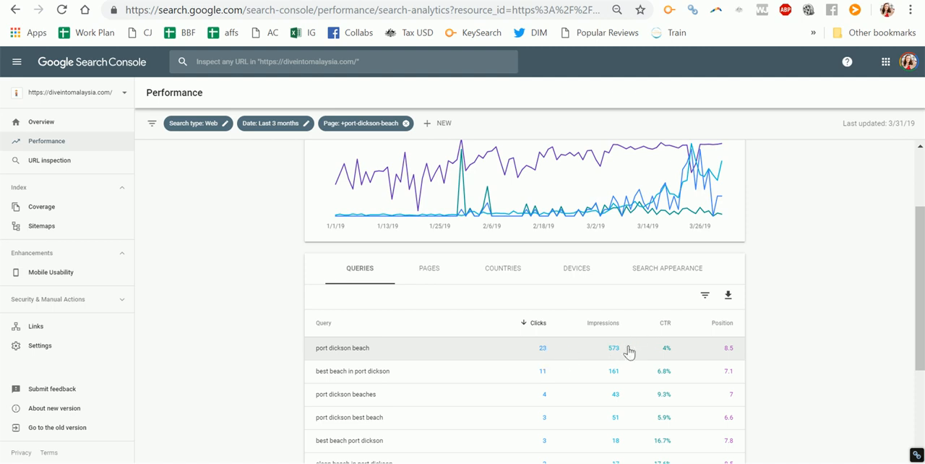
{"action": "mouse_move", "coordinate": [630, 349]}
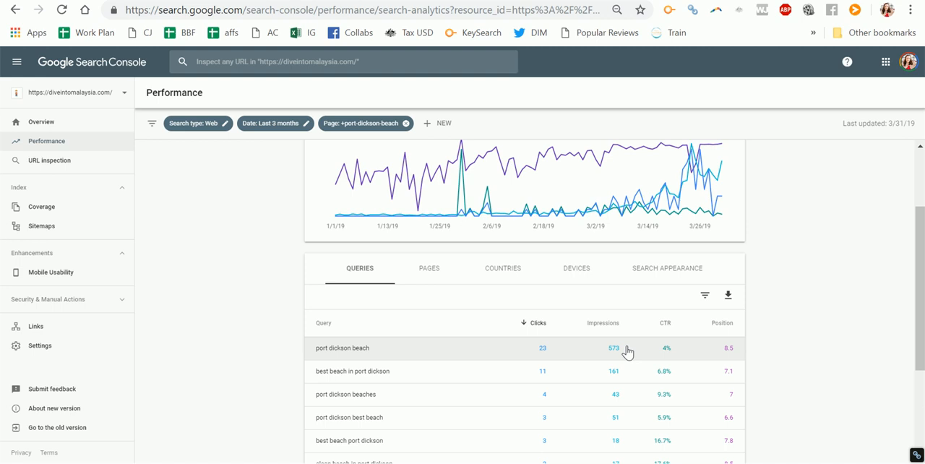
{"action": "mouse_move", "coordinate": [662, 347]}
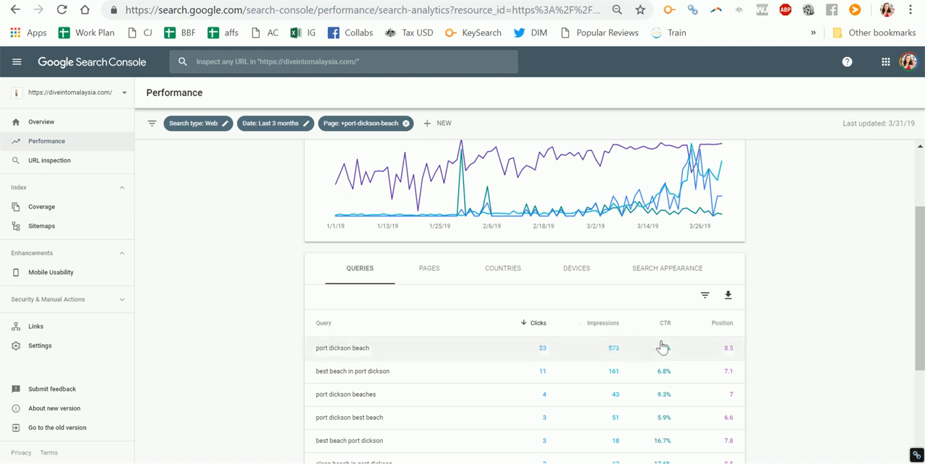
{"action": "mouse_move", "coordinate": [676, 350]}
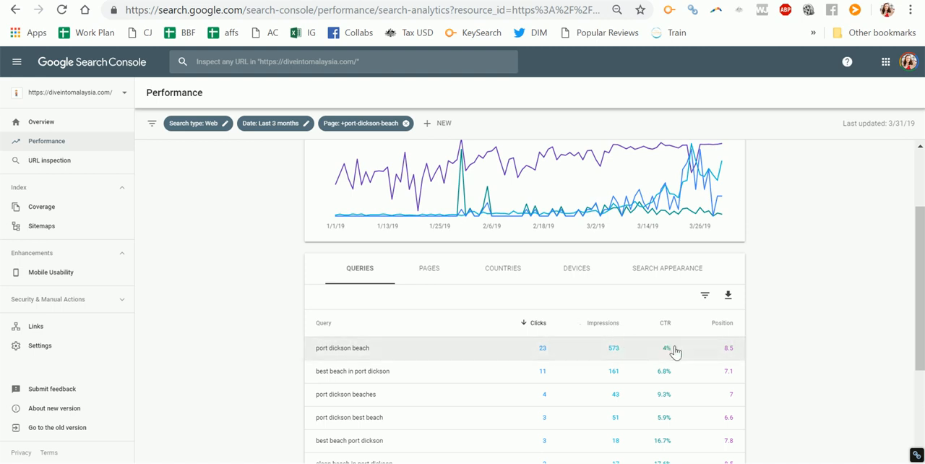
{"action": "mouse_move", "coordinate": [755, 354]}
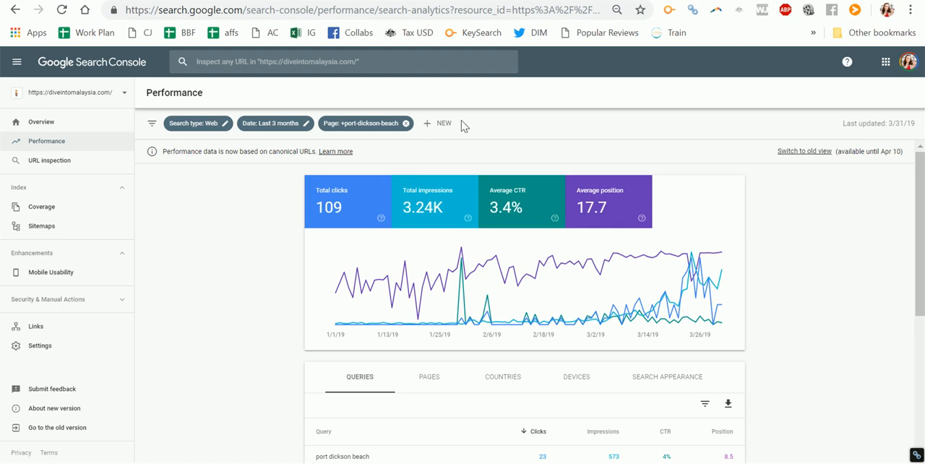
{"action": "left_click", "coordinate": [440, 123]}
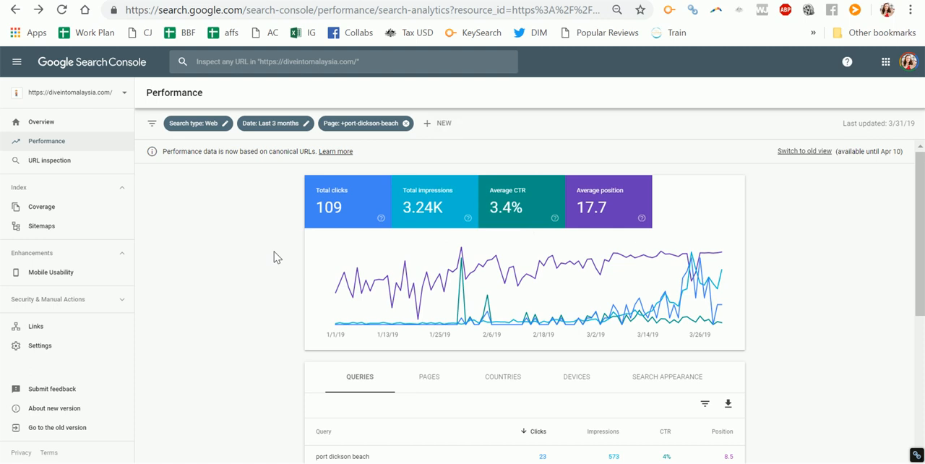
{"action": "mouse_move", "coordinate": [437, 126]}
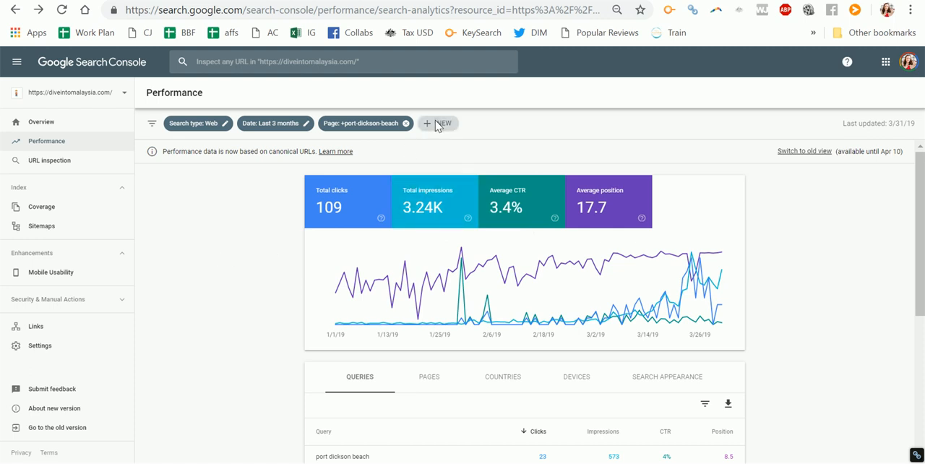
{"action": "left_click", "coordinate": [428, 123]}
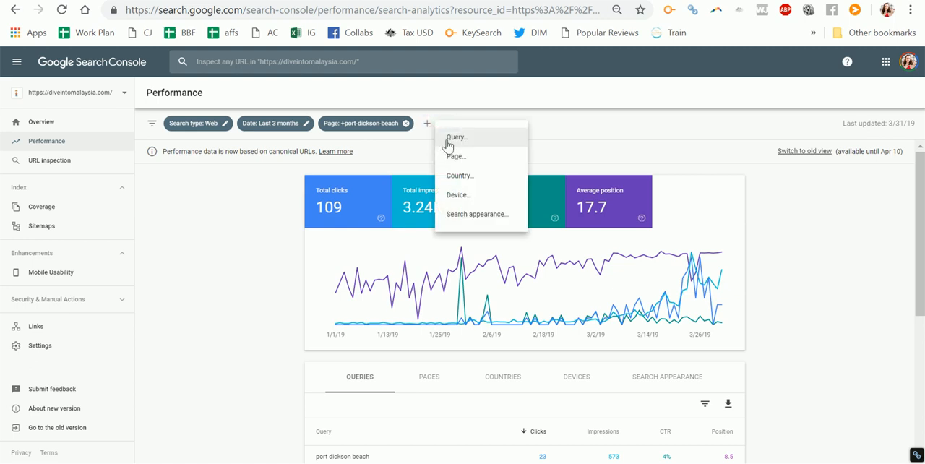
{"action": "left_click", "coordinate": [455, 138]}
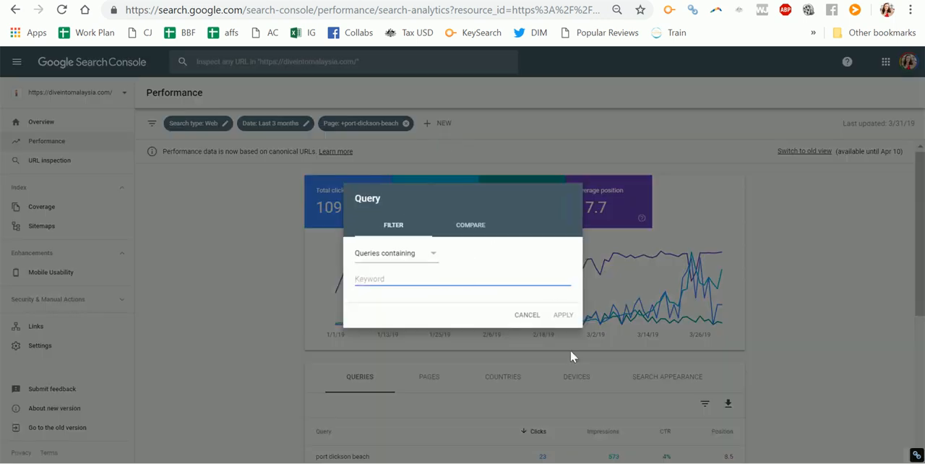
{"action": "left_click", "coordinate": [527, 315]}
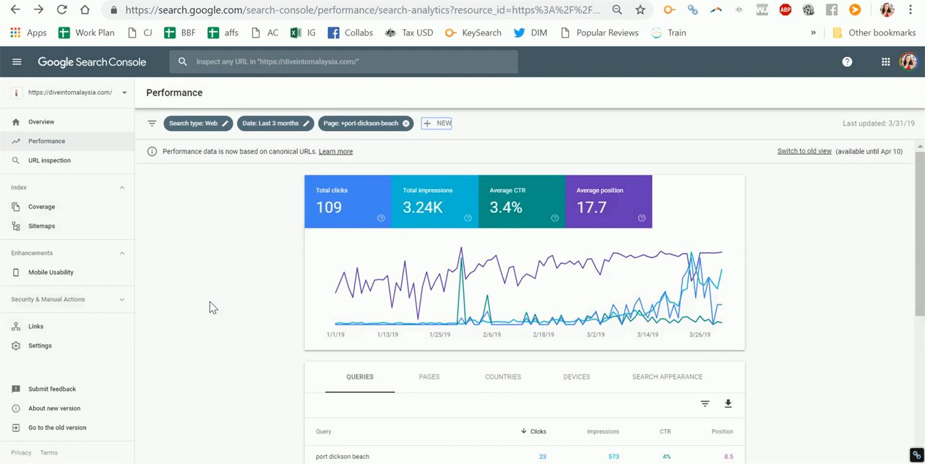
{"action": "mouse_move", "coordinate": [218, 310]}
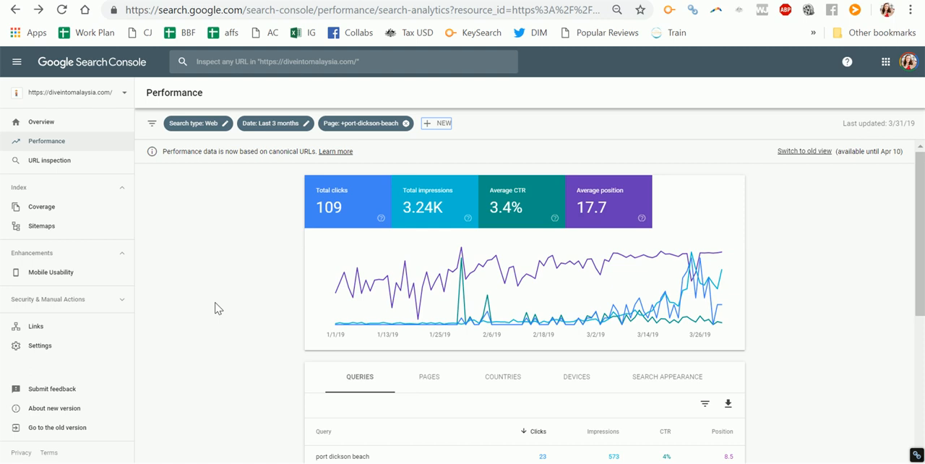
Export the filtered Queries table as a CSV download
{"action": "scroll", "scroll_direction": "down", "scroll_amount": 3}
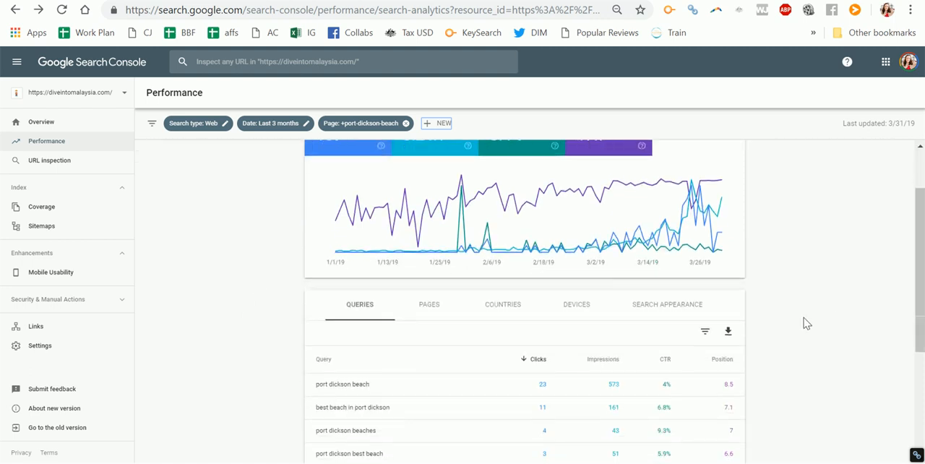
{"action": "mouse_move", "coordinate": [728, 331]}
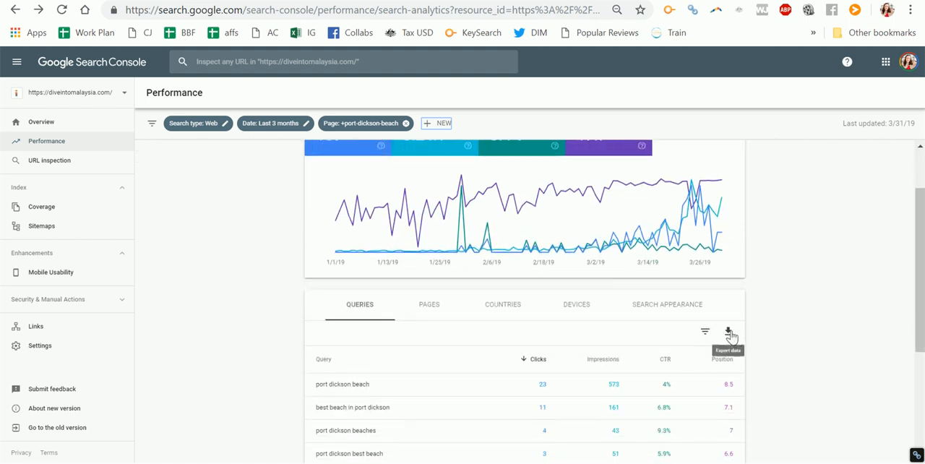
{"action": "left_click", "coordinate": [729, 332]}
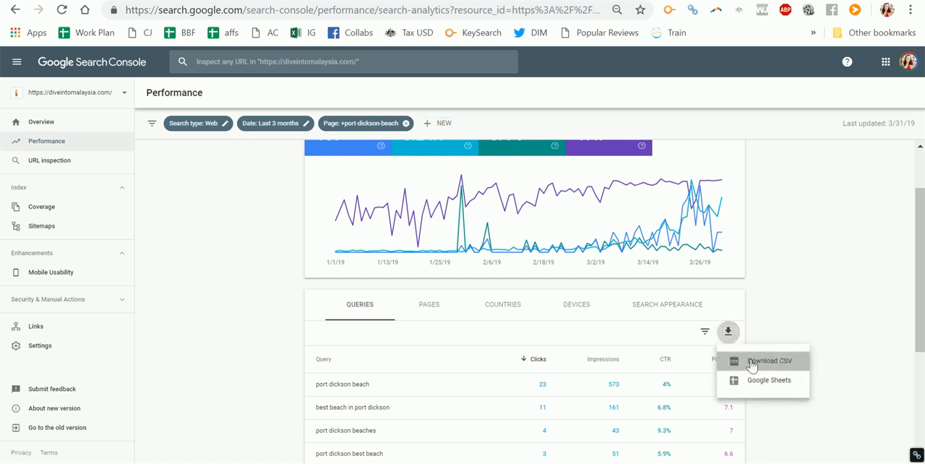
{"action": "left_click", "coordinate": [769, 360]}
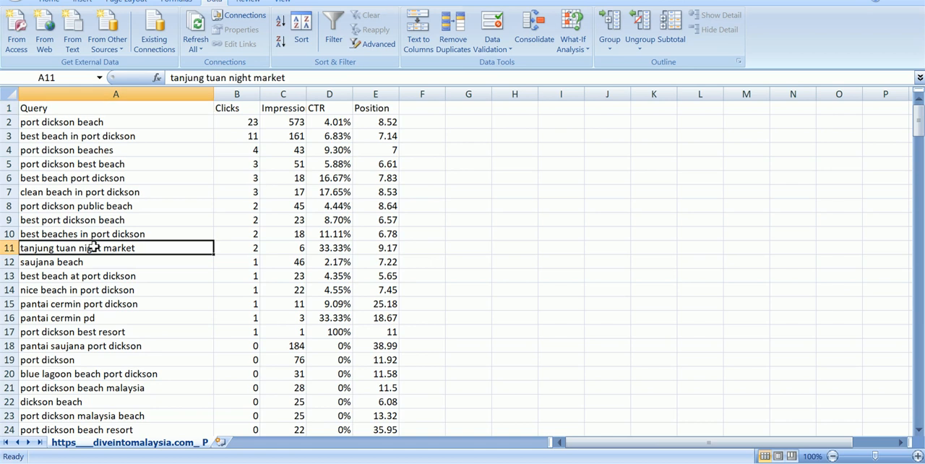
Review the exported query rows, selecting irrelevant ones like 'tanjung tuan night market' for removal
{"action": "left_click", "coordinate": [9, 248]}
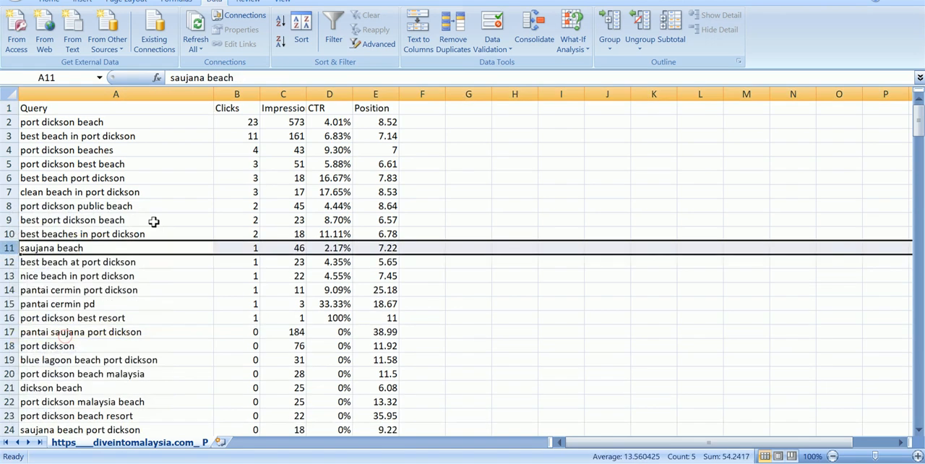
{"action": "mouse_move", "coordinate": [142, 234]}
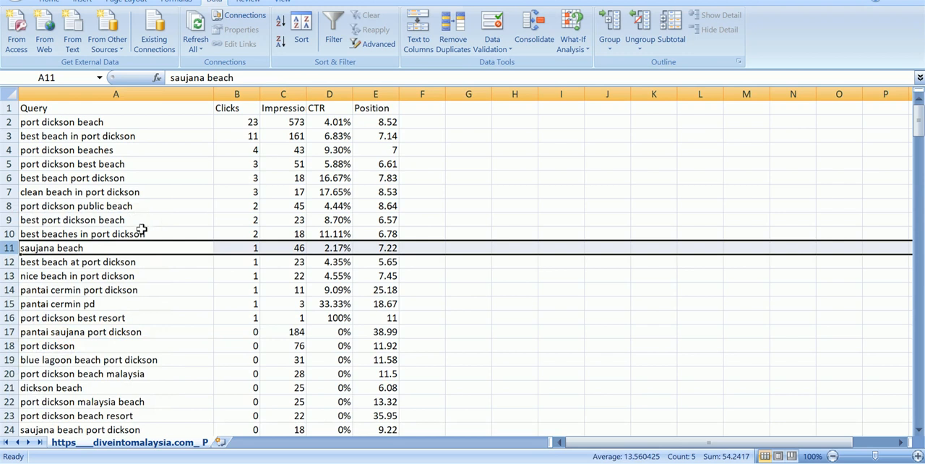
{"action": "right_click", "coordinate": [43, 347]}
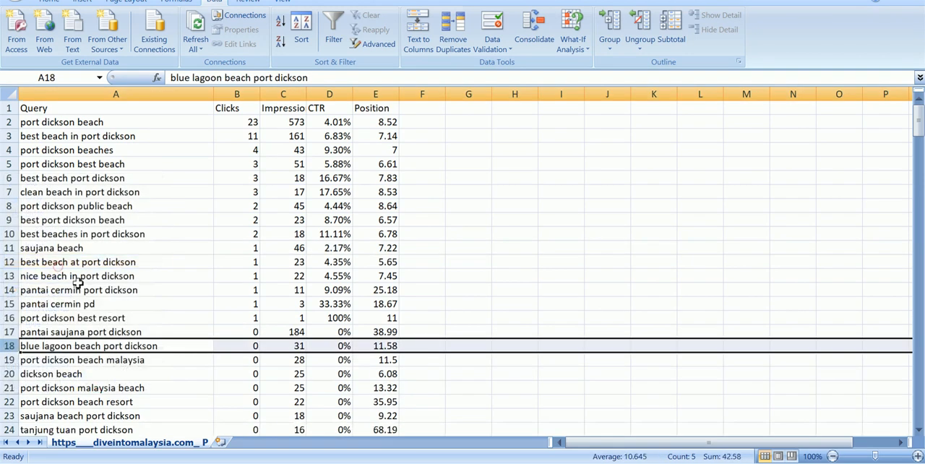
{"action": "scroll", "scroll_direction": "down", "scroll_amount": 3}
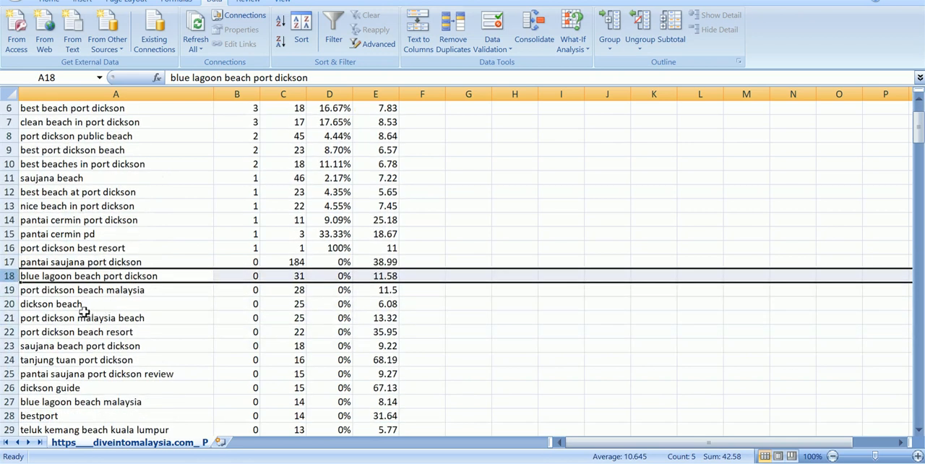
{"action": "scroll", "scroll_direction": "down", "scroll_amount": 3}
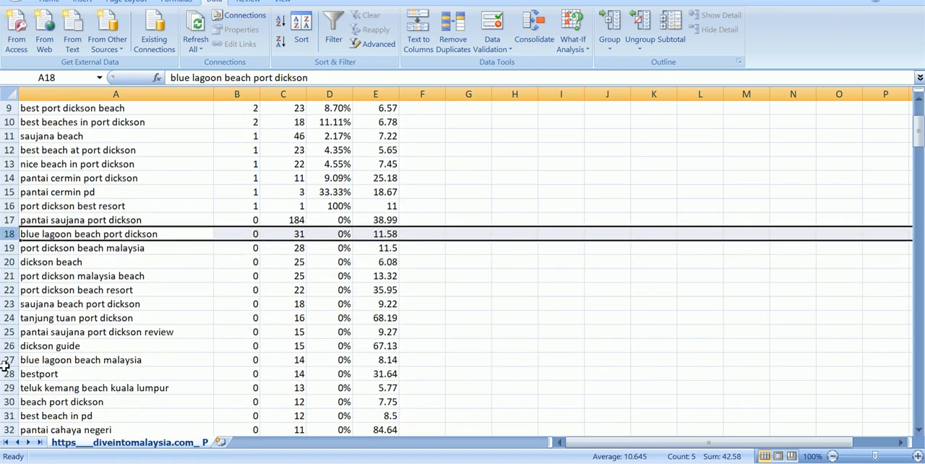
{"action": "right_click", "coordinate": [43, 373]}
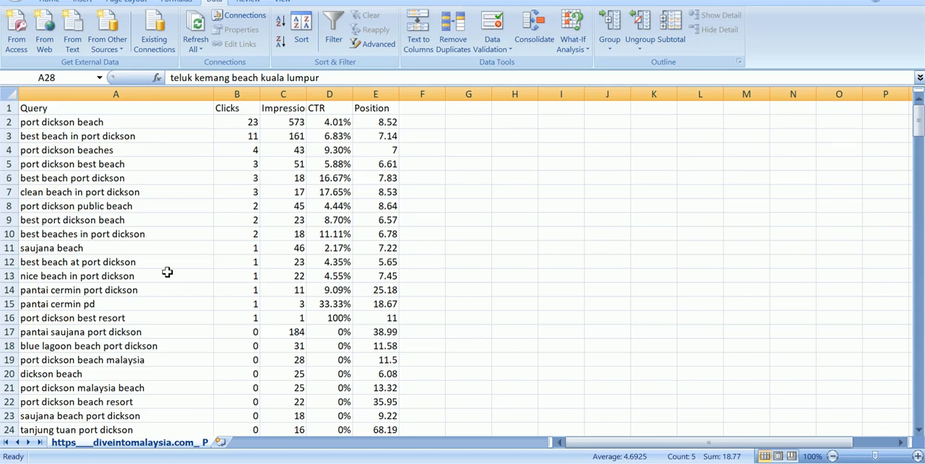
{"action": "mouse_move", "coordinate": [228, 431]}
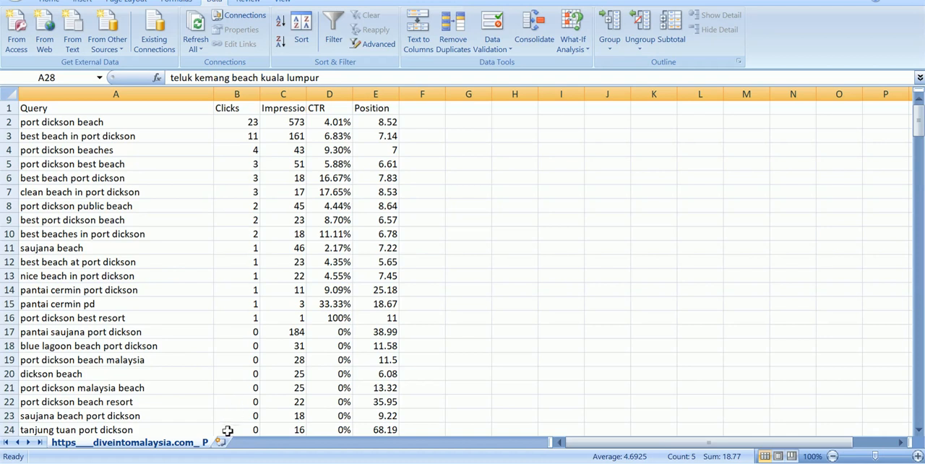
{"action": "mouse_move", "coordinate": [150, 275]}
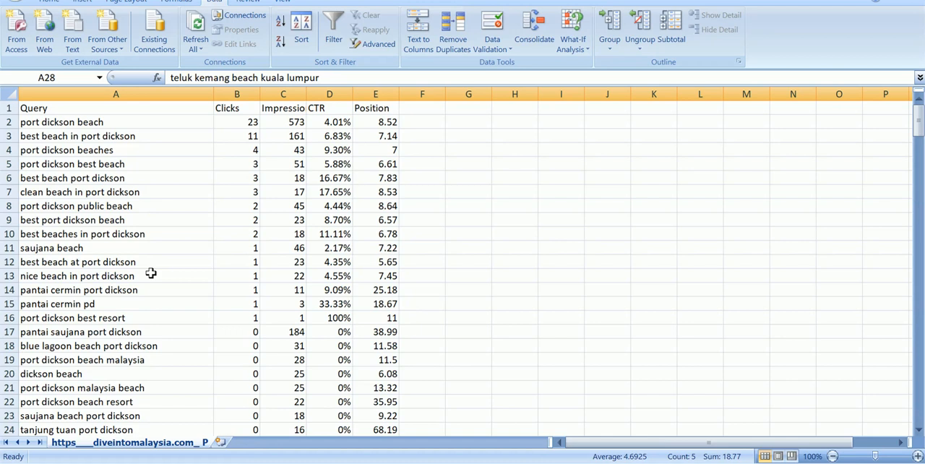
{"action": "mouse_move", "coordinate": [243, 454]}
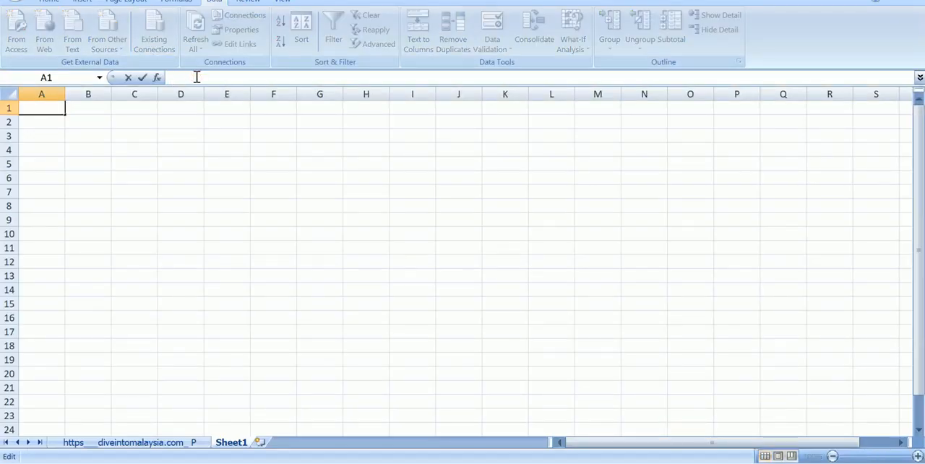
Paste the article text beginning 'Read about the best beaches in Malaysia' into Sheet1 cell A1
{"action": "type", "text": "Read about the best beaches in Malaysia here, our full Port Dickson guide here or about more things to do in Port Dickson here."}
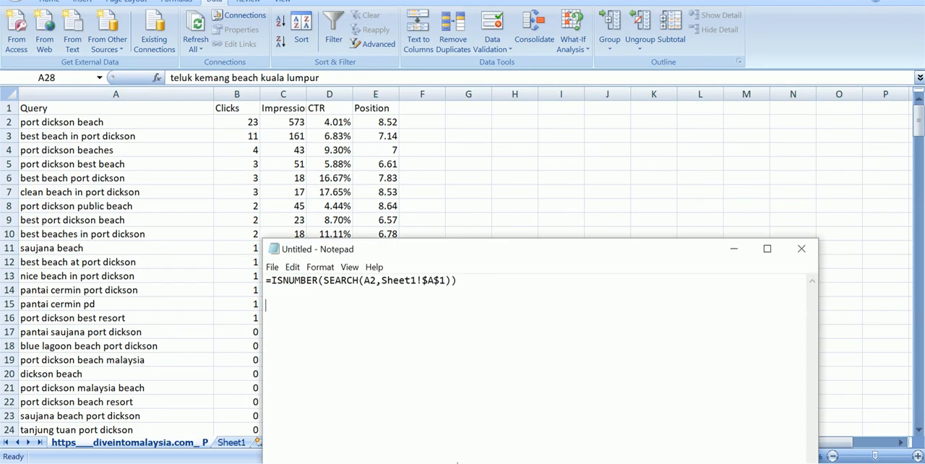
Enter =ISNUMBER(SEARCH(A2,Sheet1!$A$1)) in F2 beside 'port dickson beach'
{"action": "triple_click", "coordinate": [359, 281]}
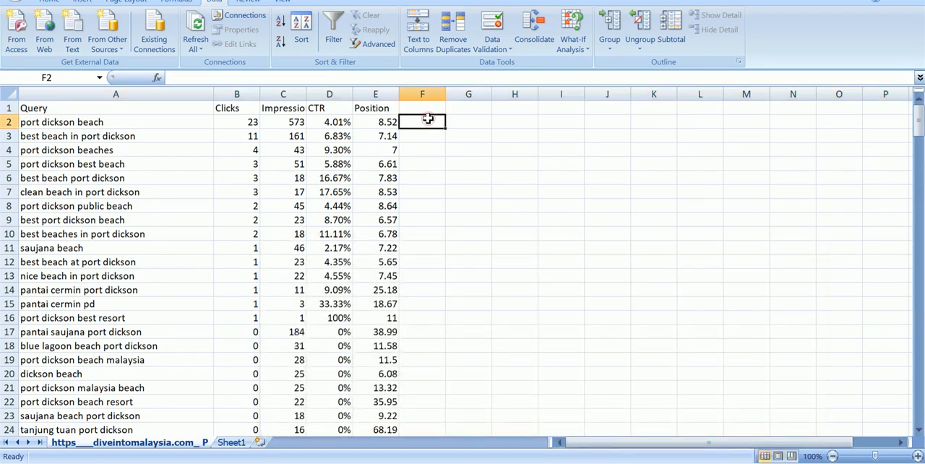
{"action": "type", "text": "=ISNUMBER(SEARCH(A2,Sheet1!$A$1))"}
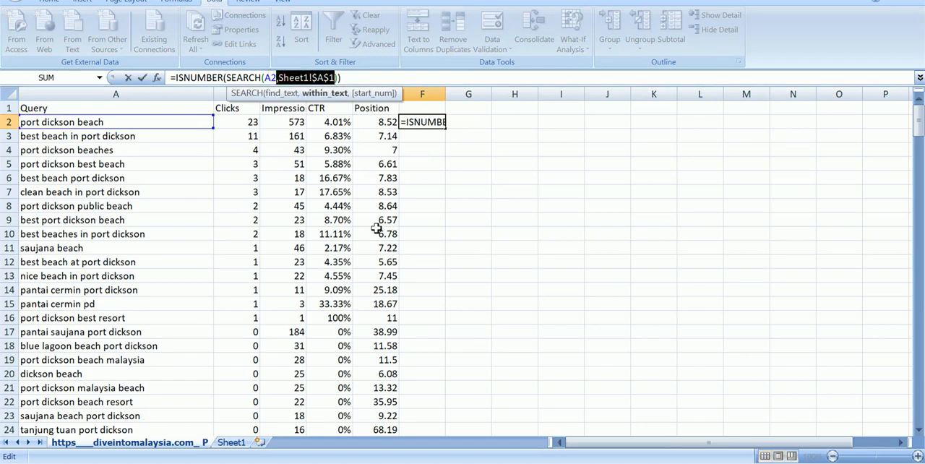
{"action": "mouse_move", "coordinate": [354, 222]}
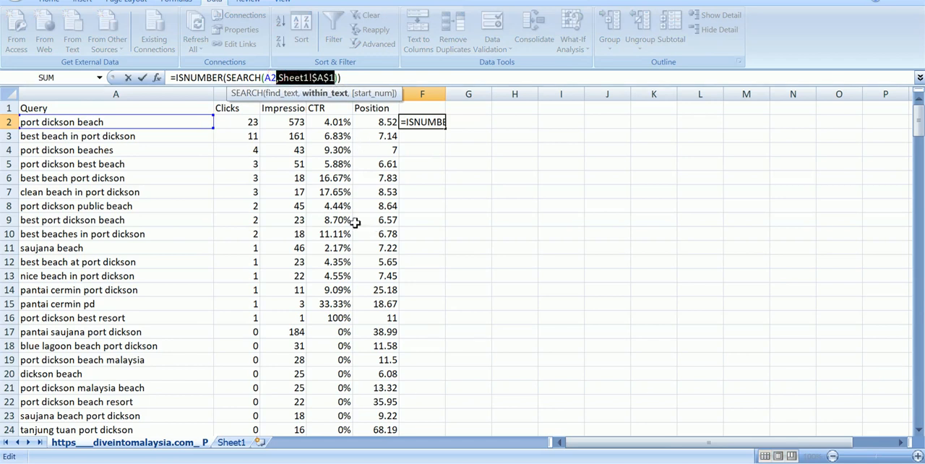
{"action": "mouse_move", "coordinate": [448, 179]}
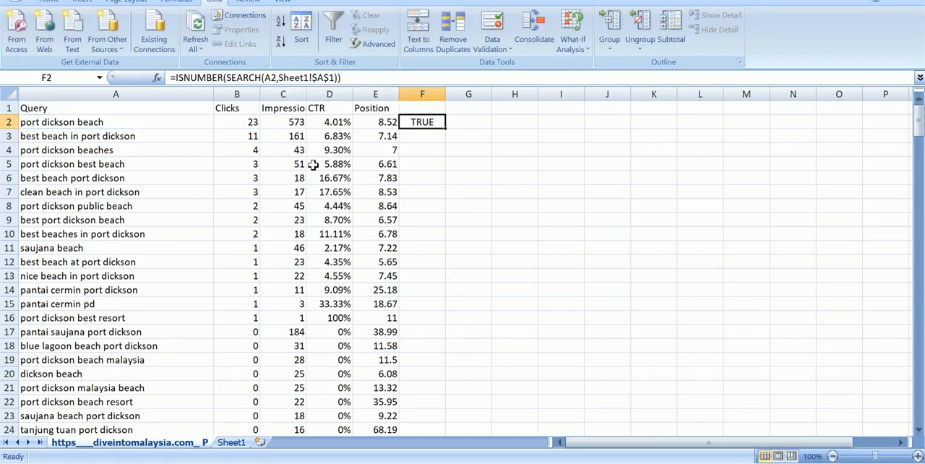
{"action": "mouse_move", "coordinate": [133, 129]}
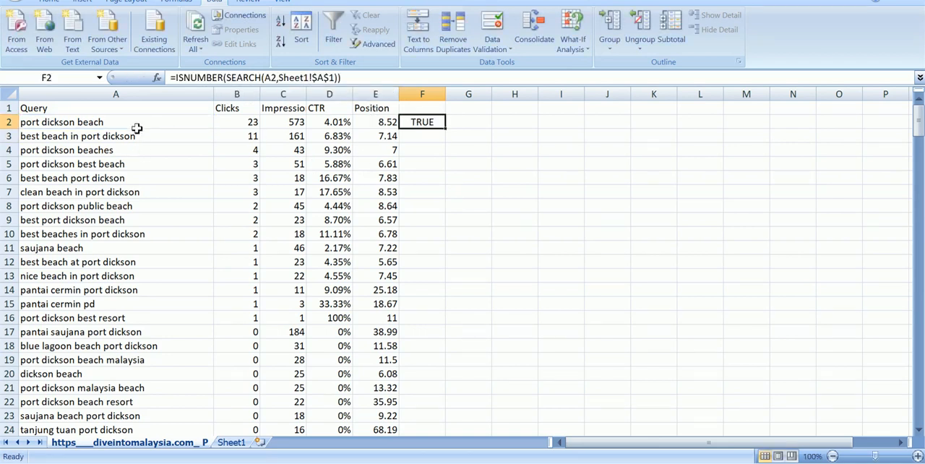
{"action": "mouse_move", "coordinate": [153, 120]}
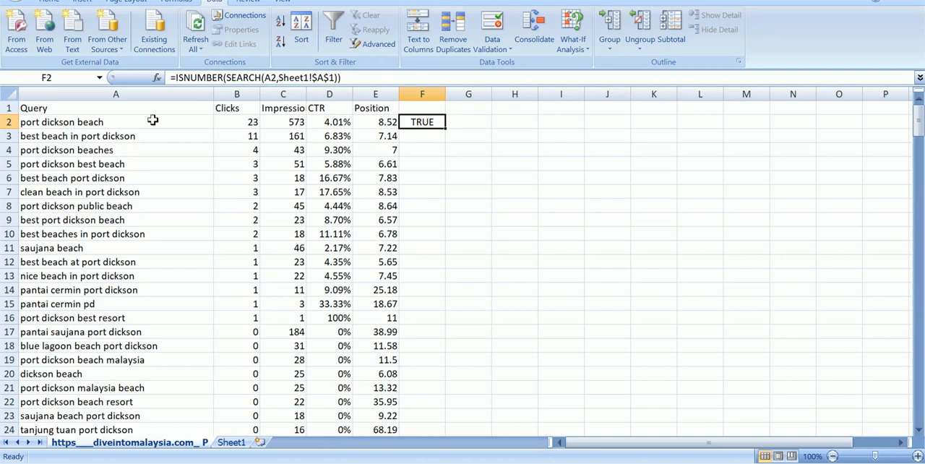
{"action": "mouse_move", "coordinate": [442, 130]}
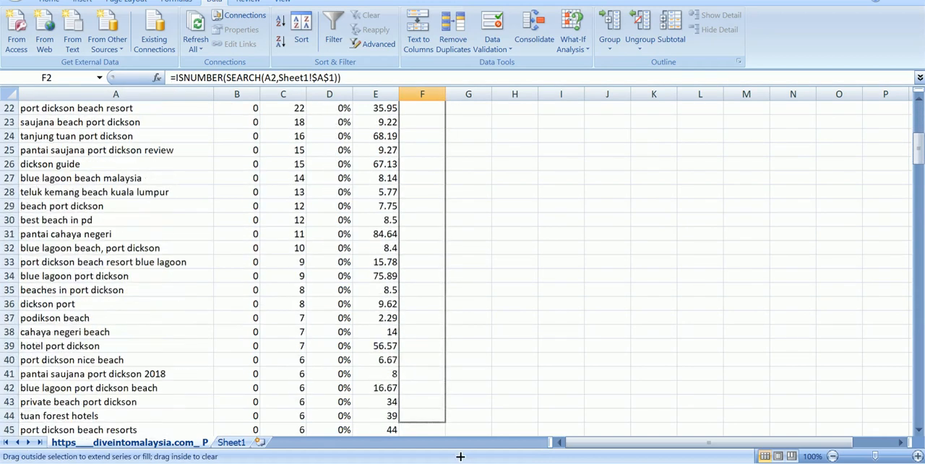
Check the TRUE/FALSE results filled down column F and select F1 to name the column
{"action": "scroll", "scroll_direction": "down", "scroll_amount": 3}
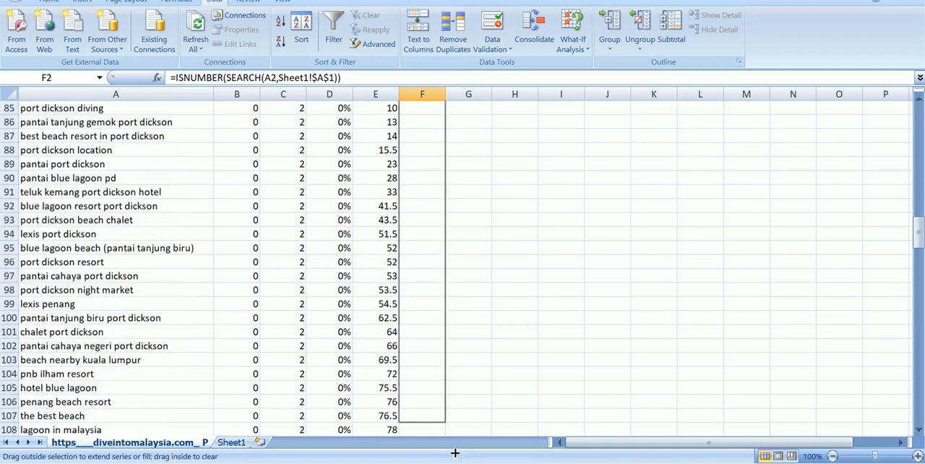
{"action": "scroll", "scroll_direction": "down", "scroll_amount": 3}
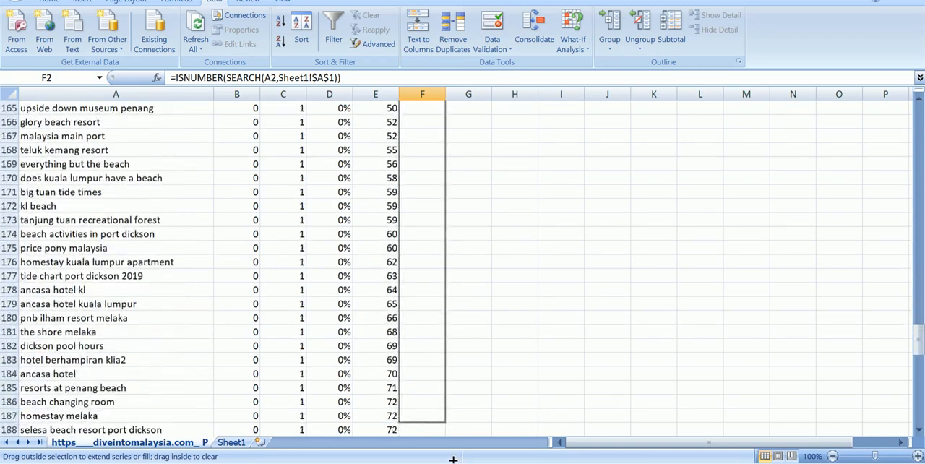
{"action": "scroll", "scroll_direction": "down", "scroll_amount": 3}
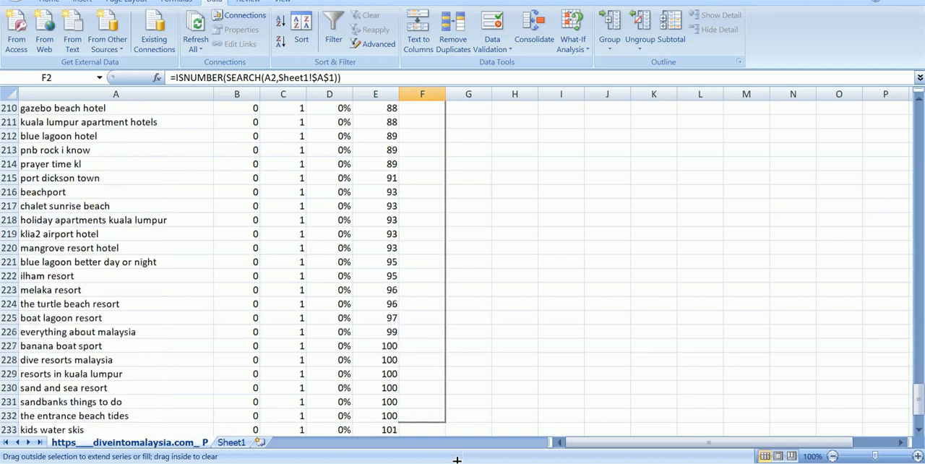
{"action": "scroll", "scroll_direction": "down", "scroll_amount": 3}
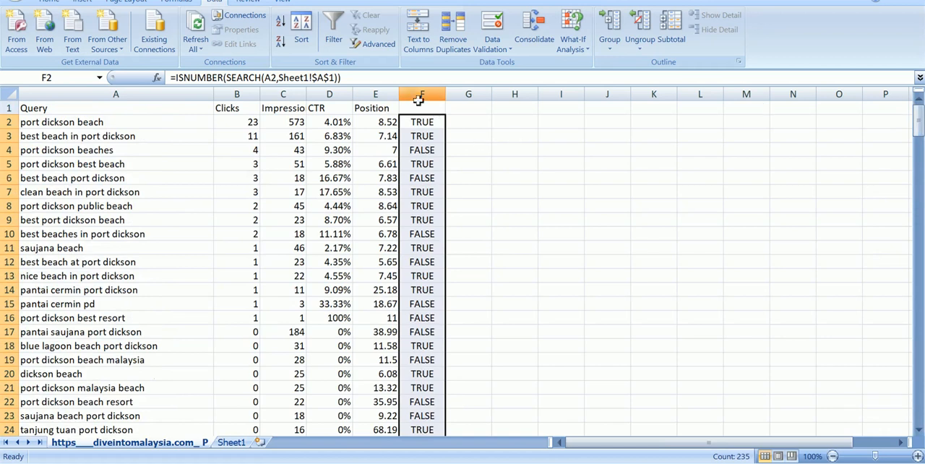
{"action": "left_click", "coordinate": [422, 107]}
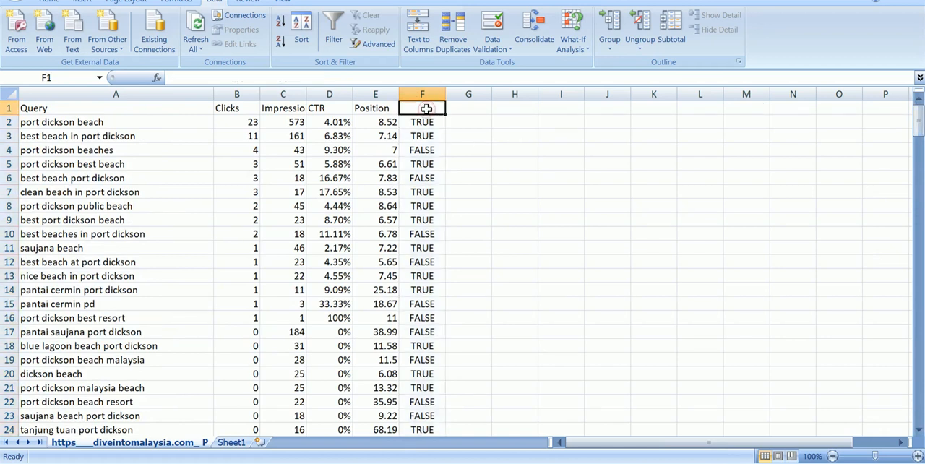
{"action": "left_click", "coordinate": [422, 121]}
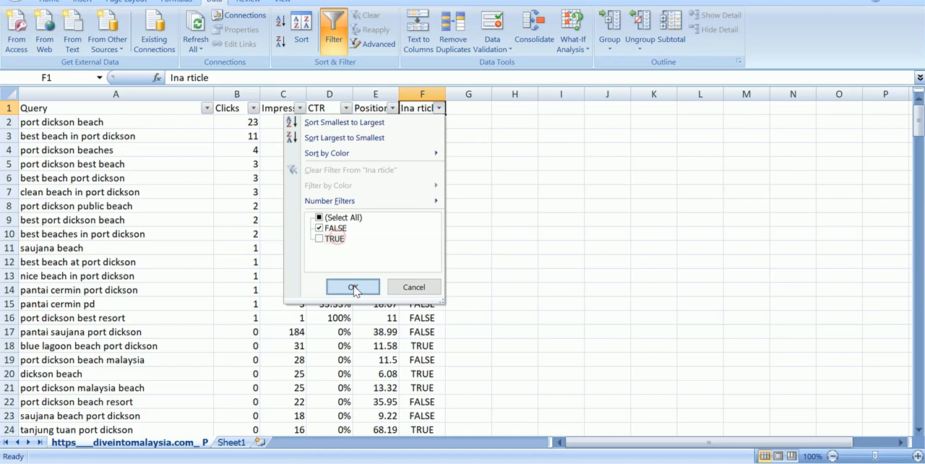
Filter column F to show only FALSE rows, 198 of 235 records
{"action": "left_click", "coordinate": [353, 287]}
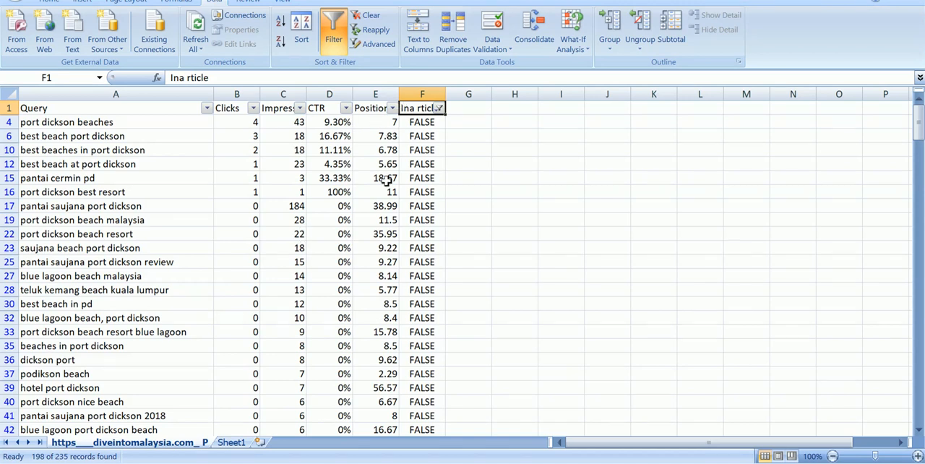
{"action": "left_click", "coordinate": [370, 107]}
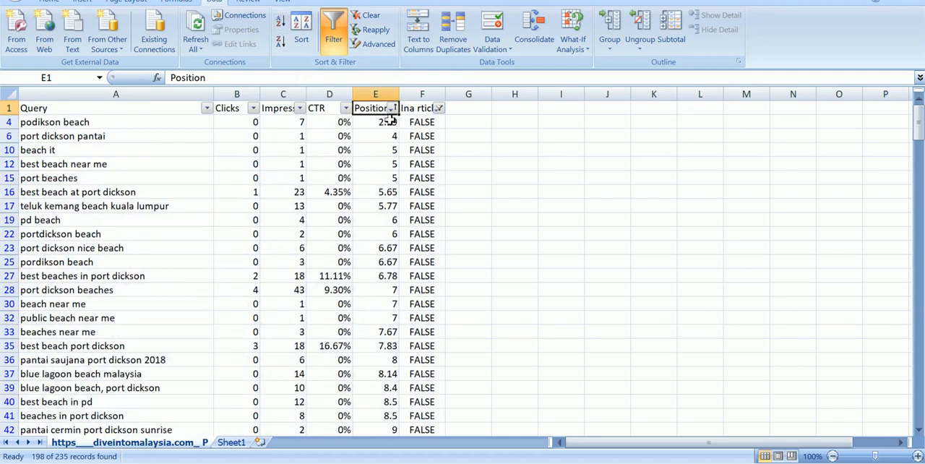
Review the top FALSE keywords by position, from 'podikson beach' at 2.29 to 'port dickson pantai'
{"action": "left_click", "coordinate": [376, 121]}
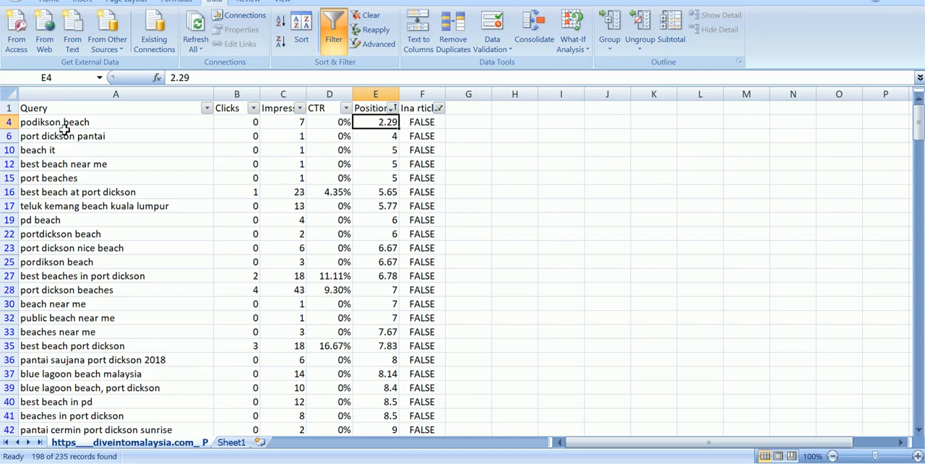
{"action": "mouse_move", "coordinate": [408, 123]}
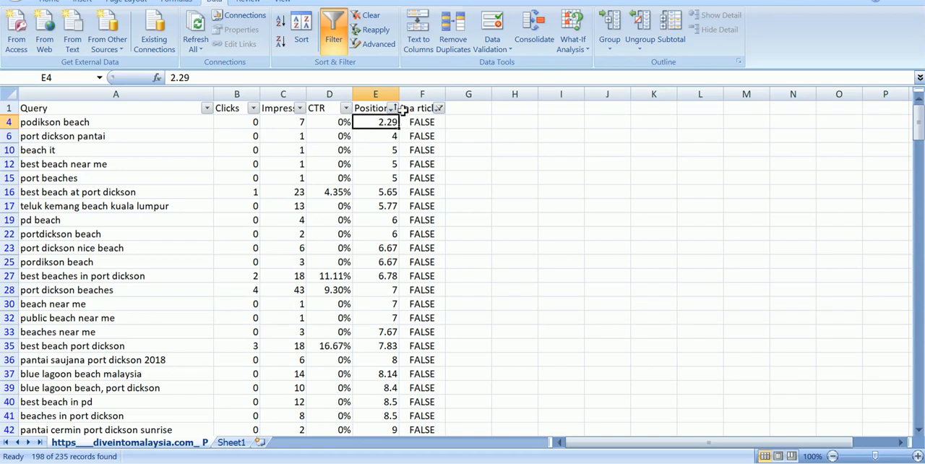
{"action": "left_click", "coordinate": [376, 165]}
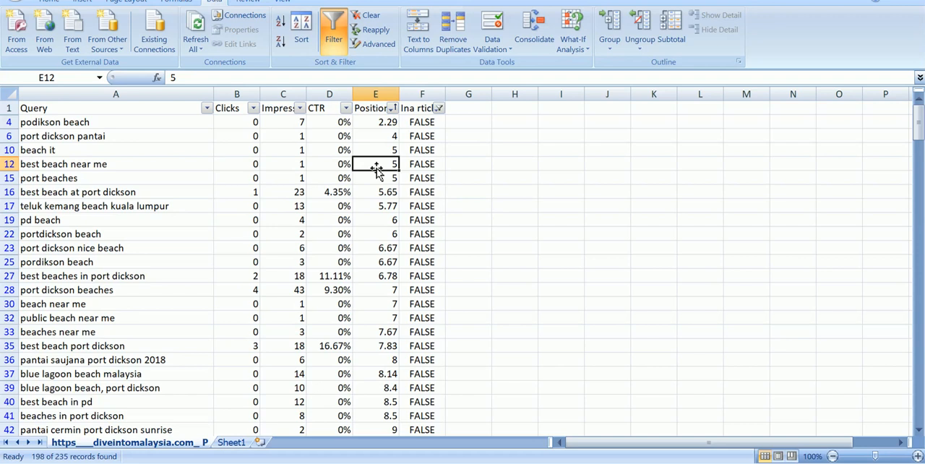
{"action": "mouse_move", "coordinate": [325, 157]}
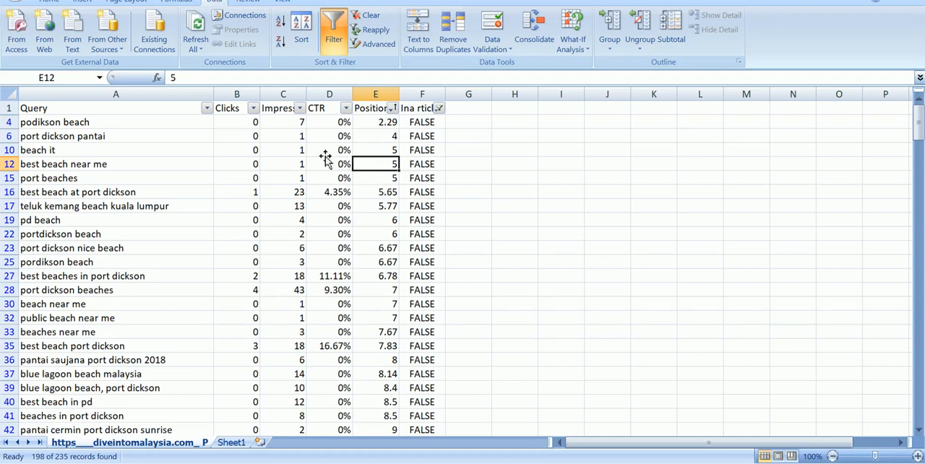
{"action": "left_click", "coordinate": [283, 136]}
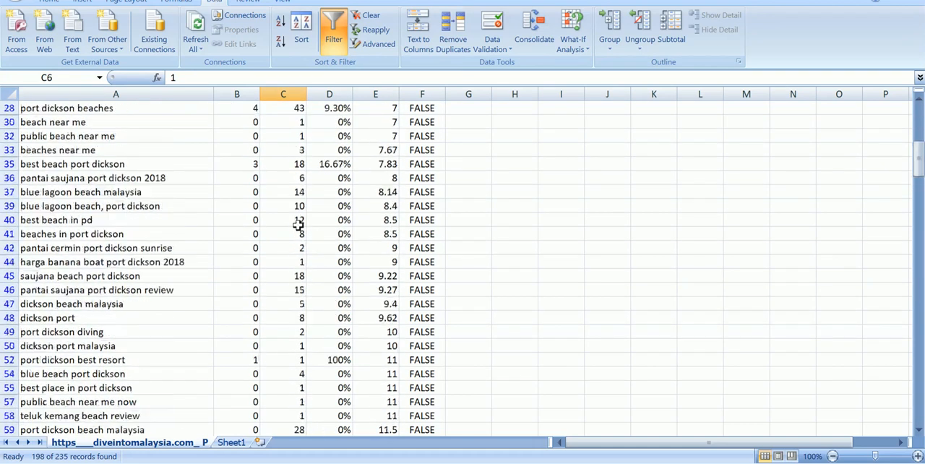
{"action": "scroll", "scroll_direction": "up", "scroll_amount": 3}
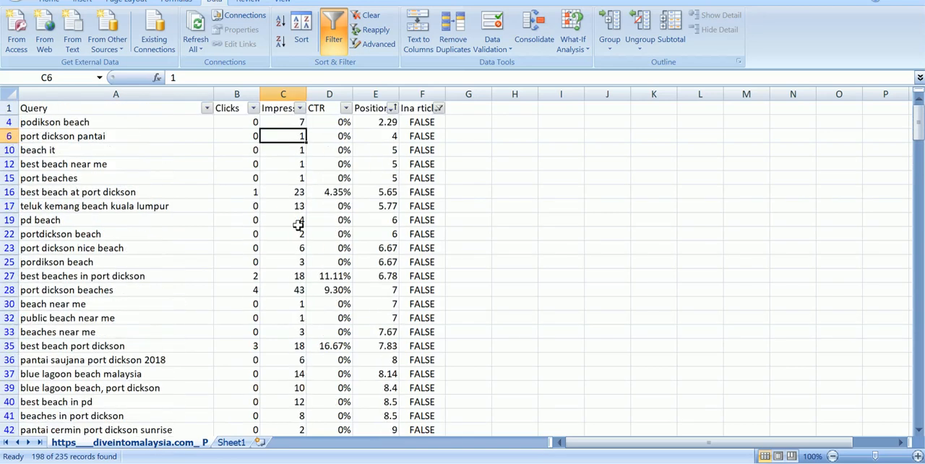